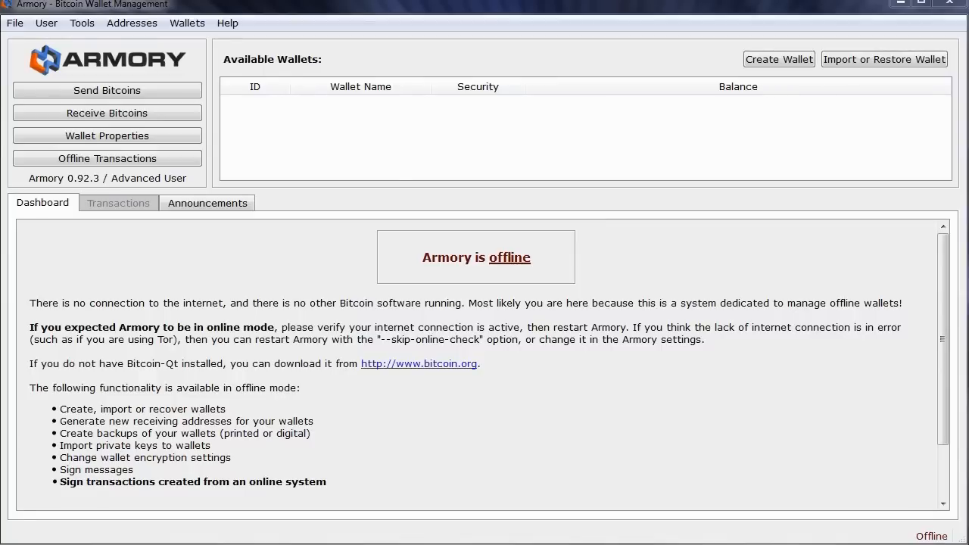
# - Open Armory's online troubleshooting guide from the Help menu
pyautogui.click(227, 23)
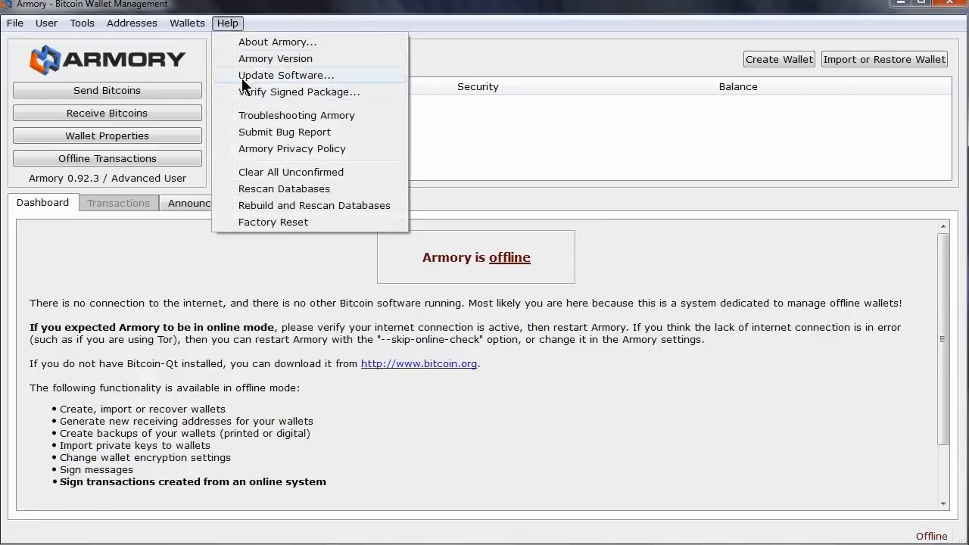
pyautogui.click(297, 115)
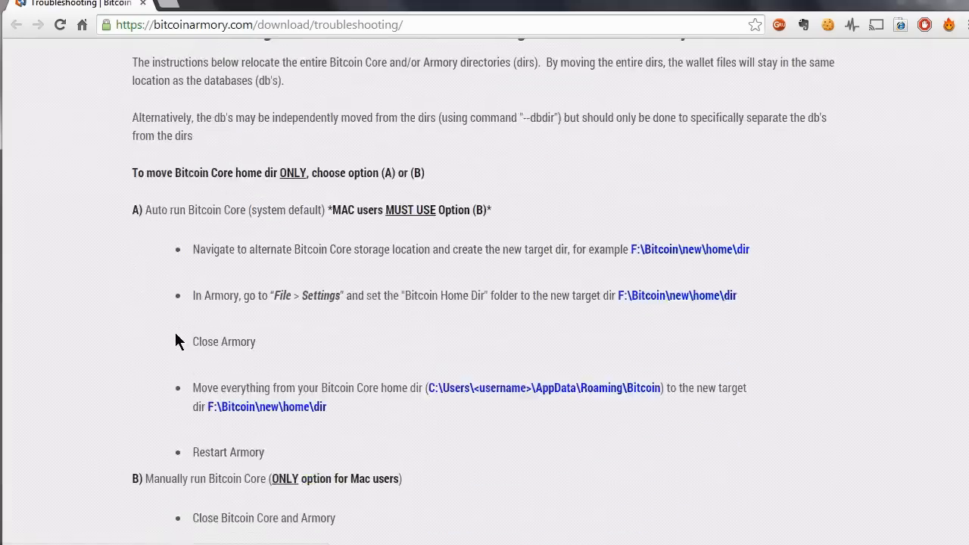
# - Scroll the troubleshooting page down to the Bitcoin Core and Armory home-directory steps
pyautogui.scroll(-3)
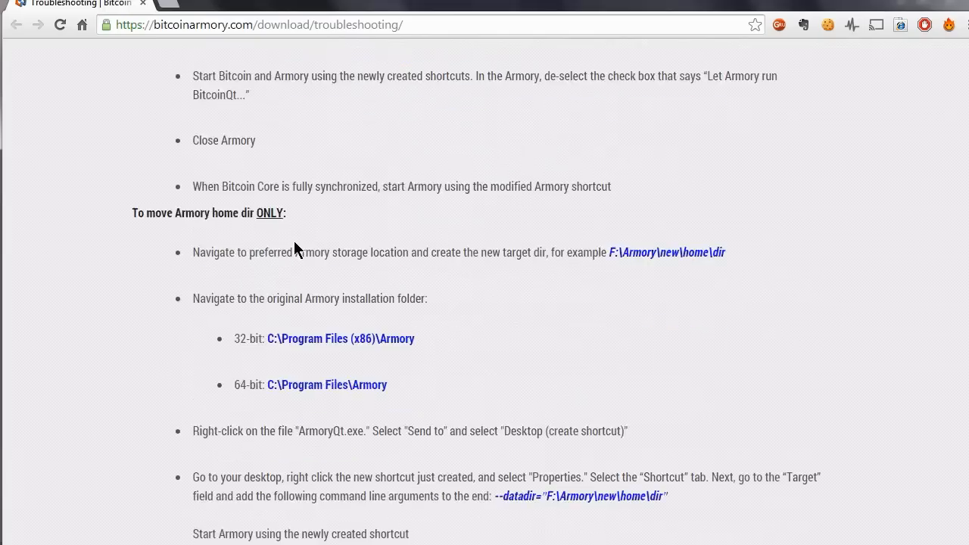
pyautogui.scroll(-3)
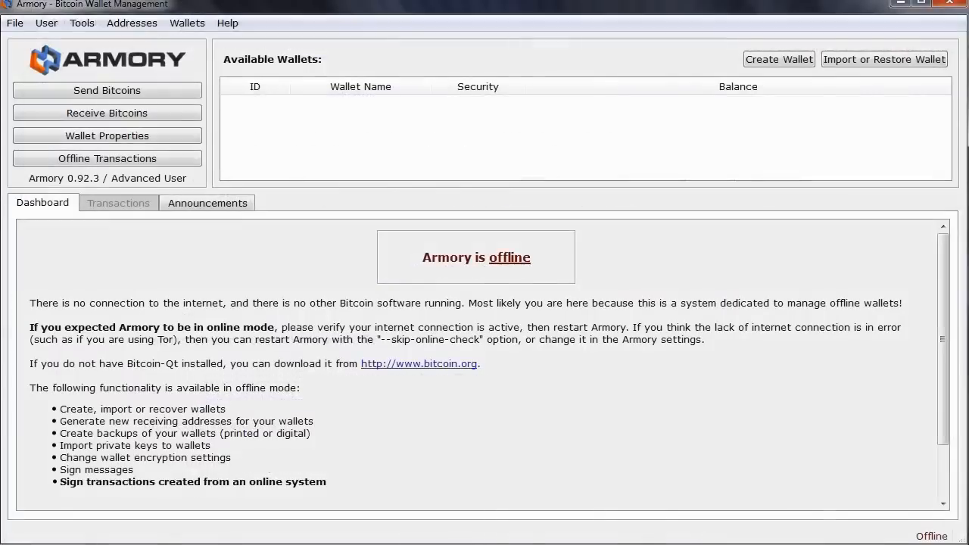
pyautogui.moveTo(766, 293)
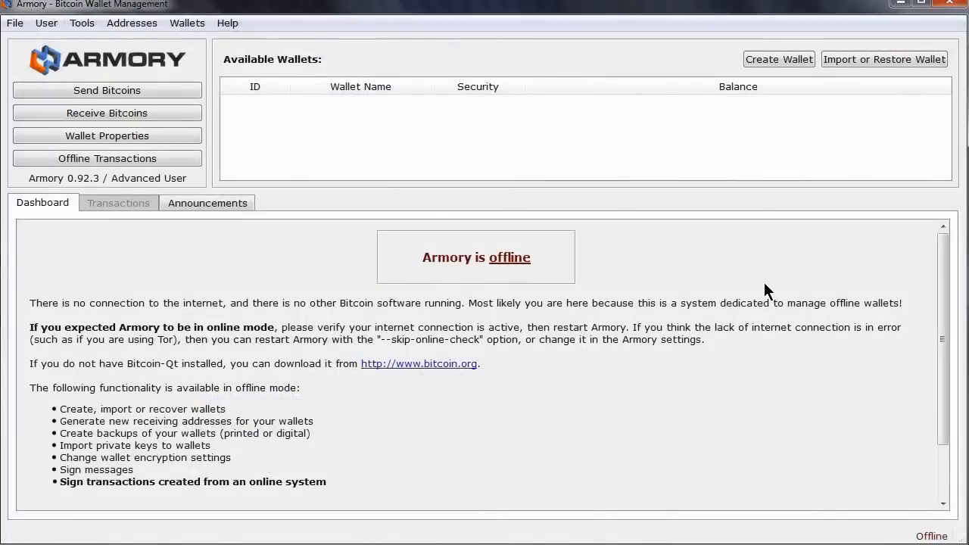
pyautogui.moveTo(191, 414)
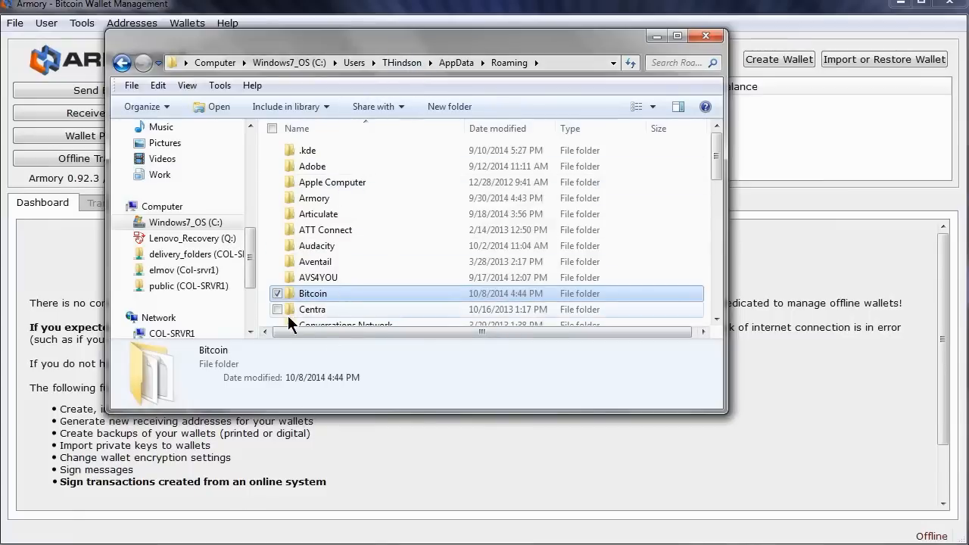
# - Open the Bitcoin data folder under AppData\Roaming and select all its items
pyautogui.doubleClick(311, 293)
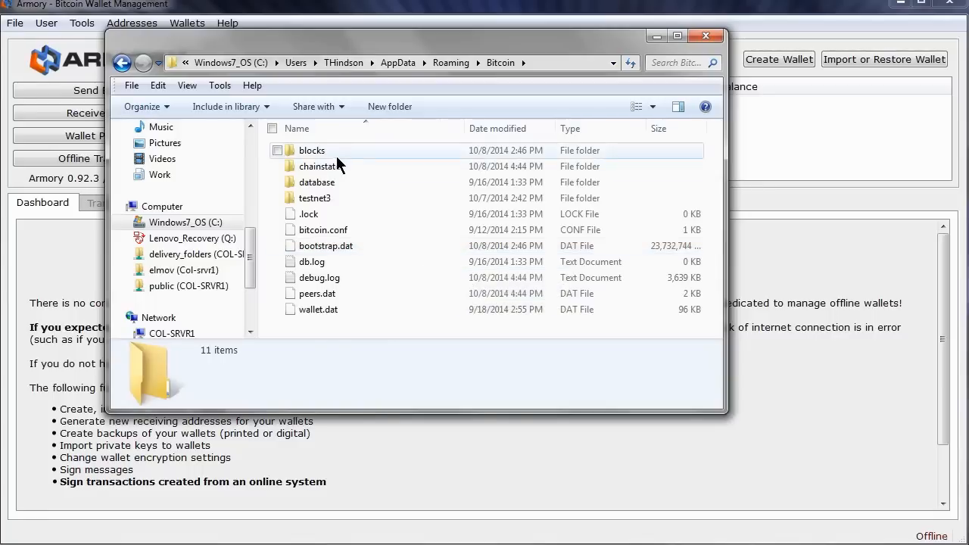
pyautogui.press('ctrl+a')
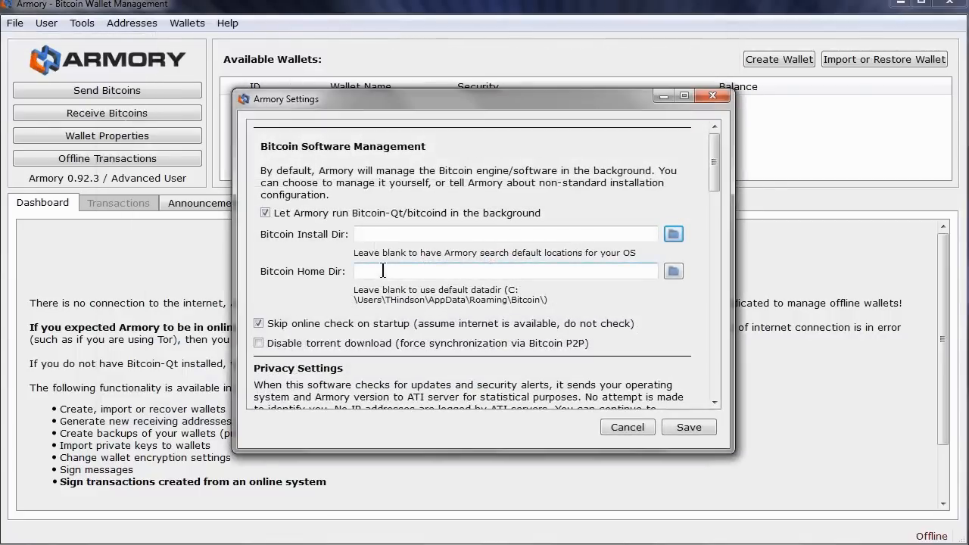
# - Set the Bitcoin Home Dir to c:\new and save the settings
pyautogui.write('c')
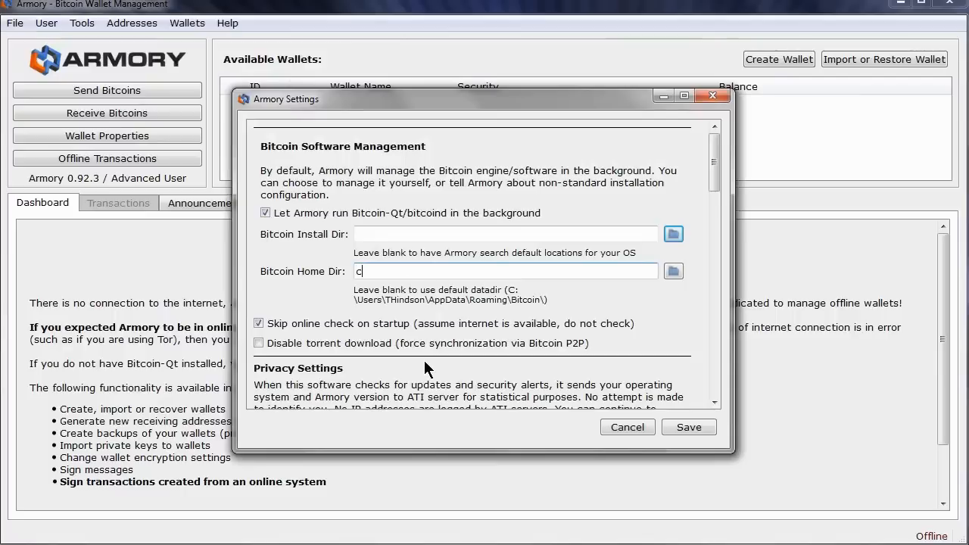
pyautogui.write(':\\new')
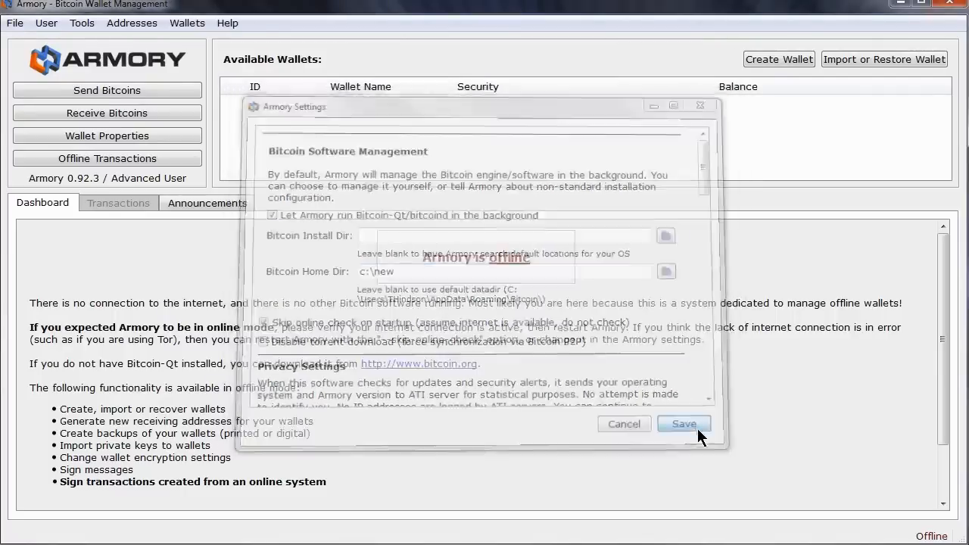
pyautogui.click(683, 424)
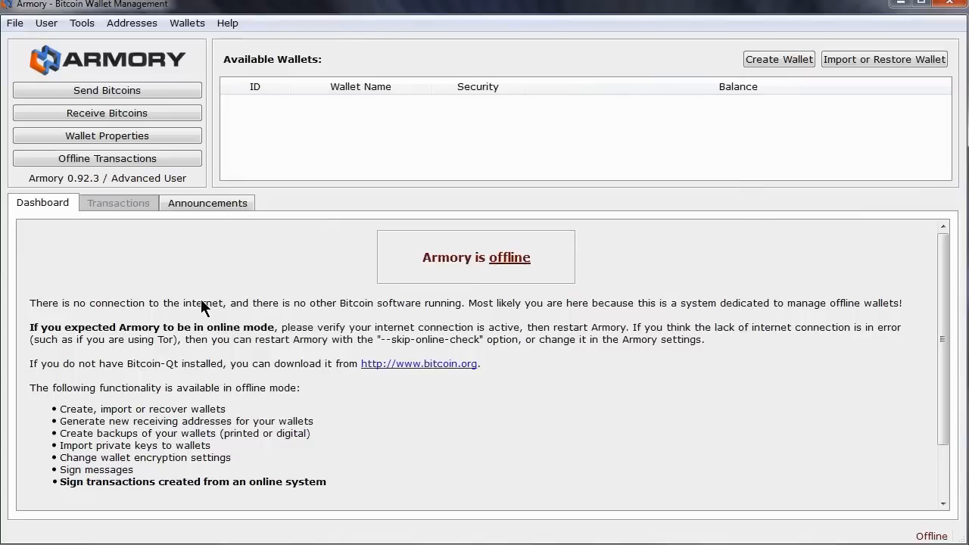
pyautogui.moveTo(641, 206)
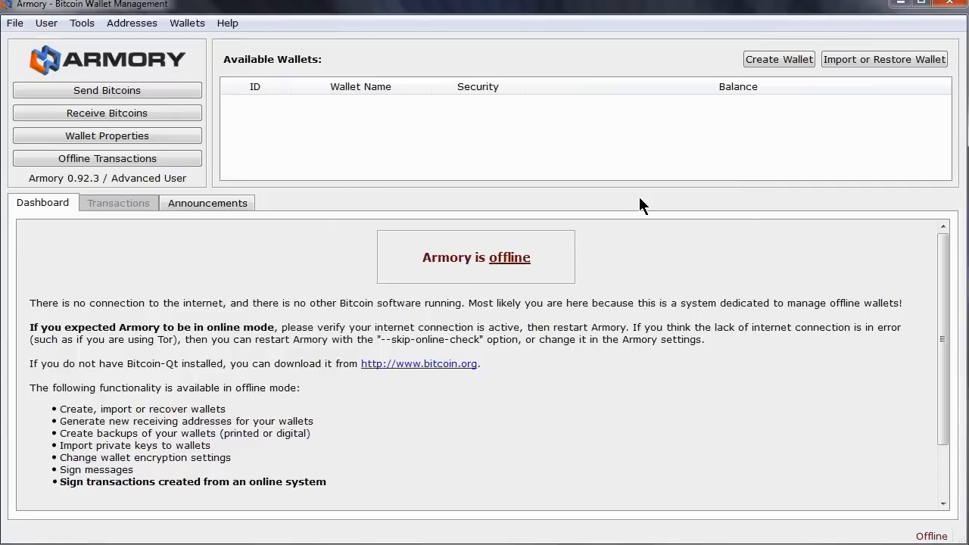
pyautogui.moveTo(842, 155)
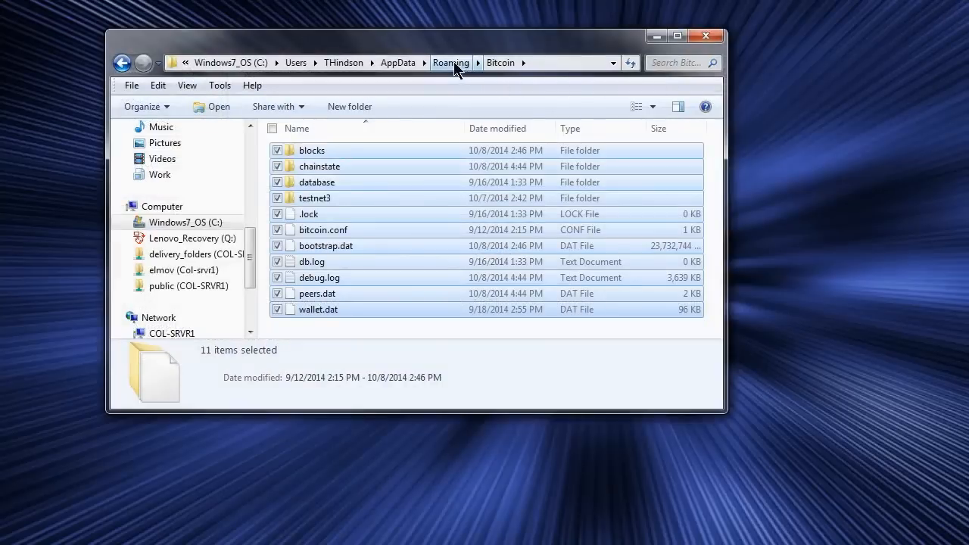
pyautogui.moveTo(454, 68)
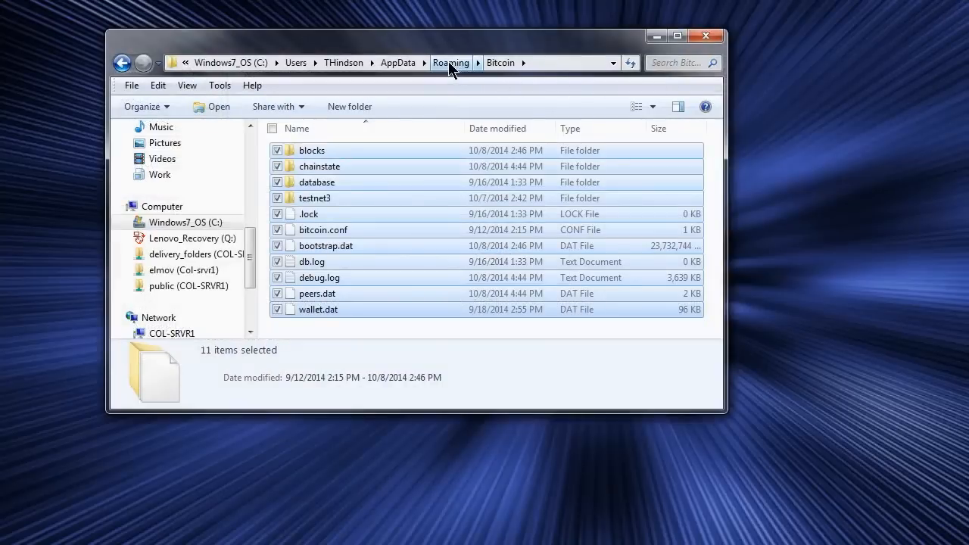
pyautogui.moveTo(442, 41)
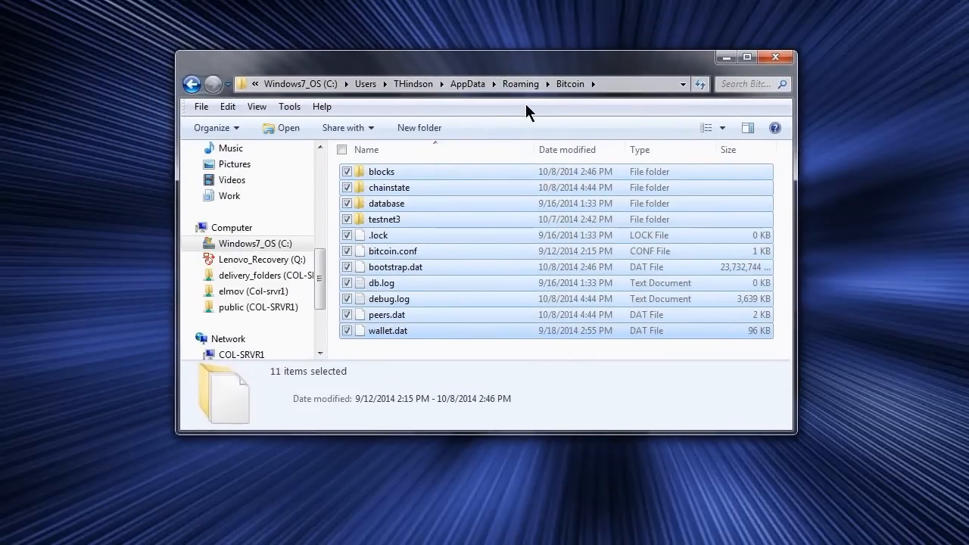
# - Open the Roaming\Armory data folder and select all twelve items in it
pyautogui.click(521, 85)
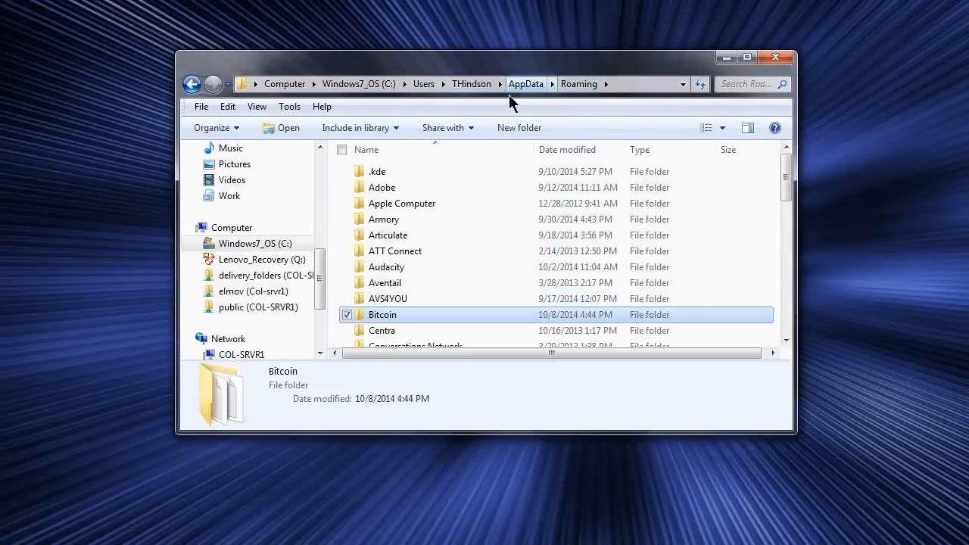
pyautogui.click(382, 218)
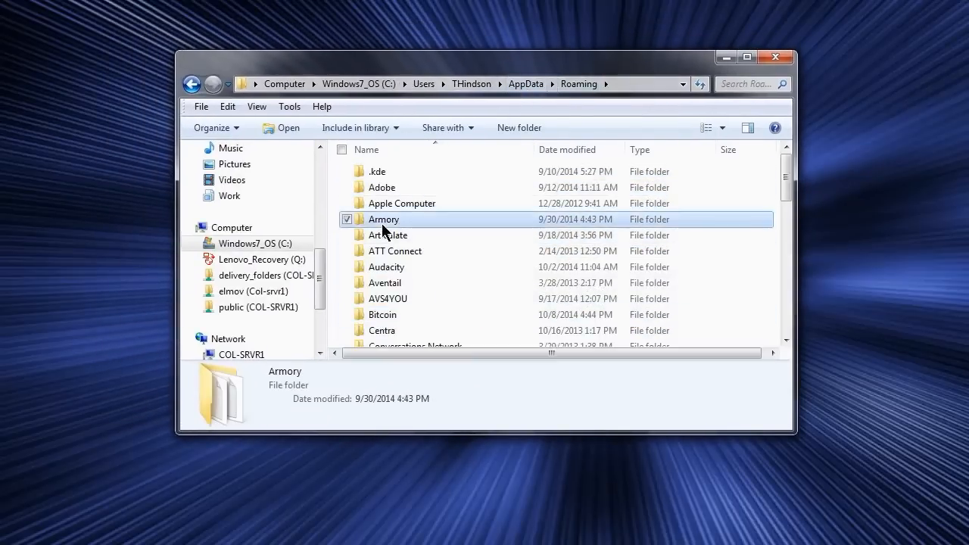
pyautogui.doubleClick(382, 218)
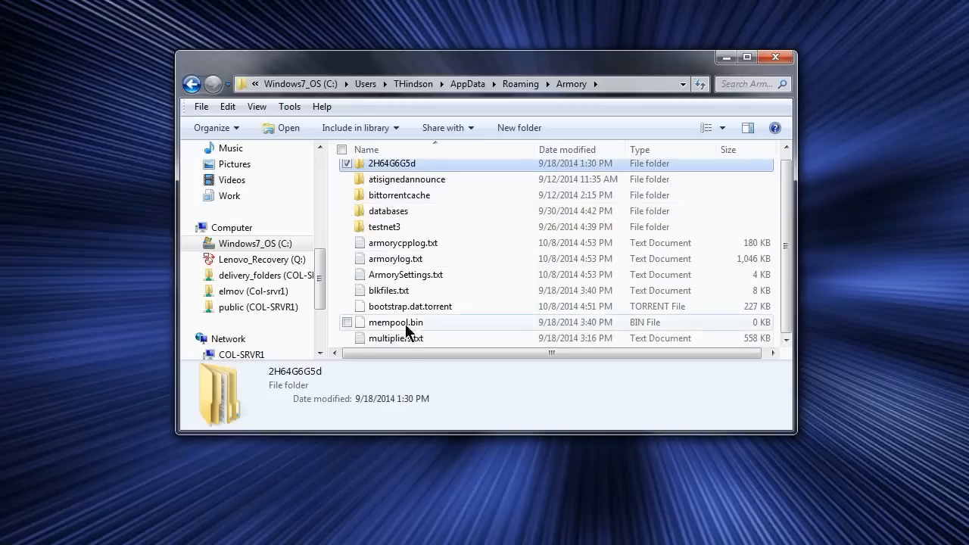
pyautogui.press('ctrl+a')
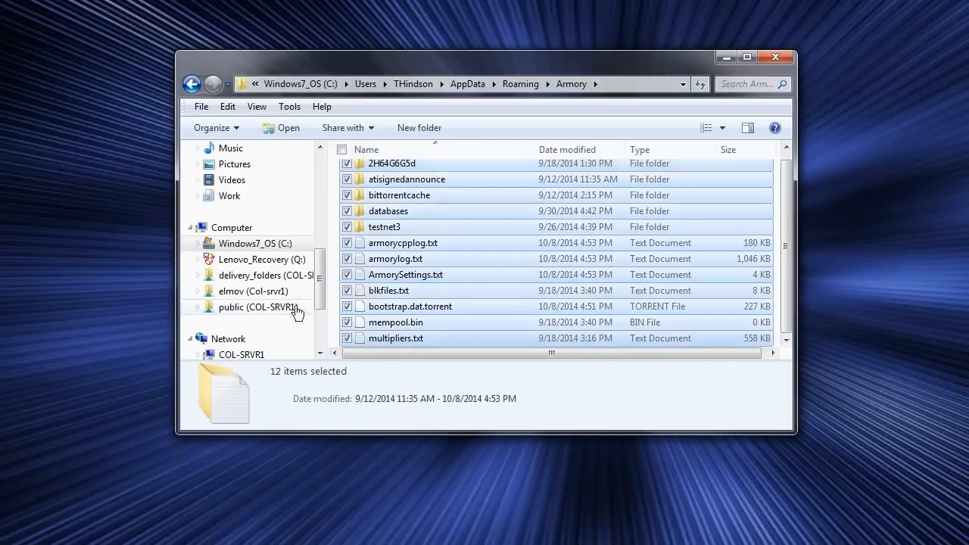
pyautogui.moveTo(378, 339)
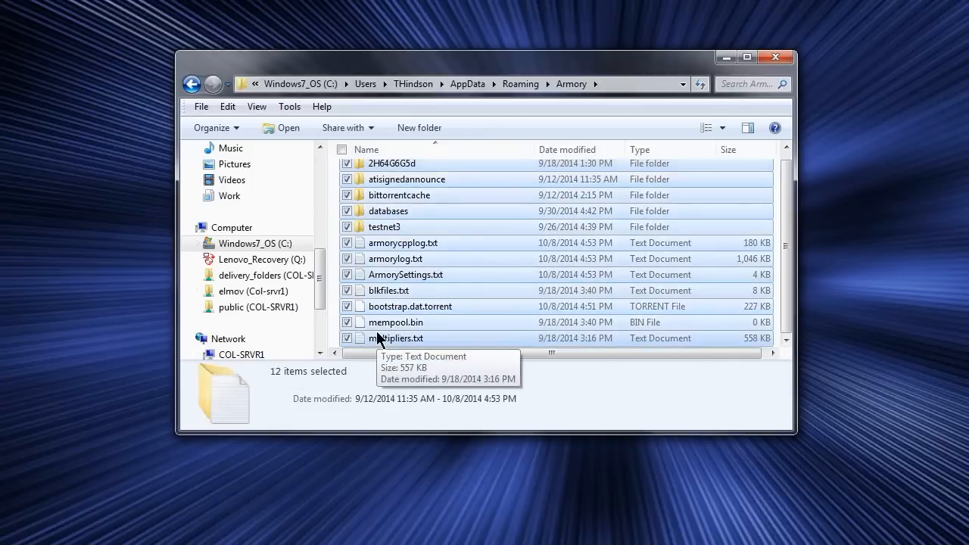
pyautogui.moveTo(234, 421)
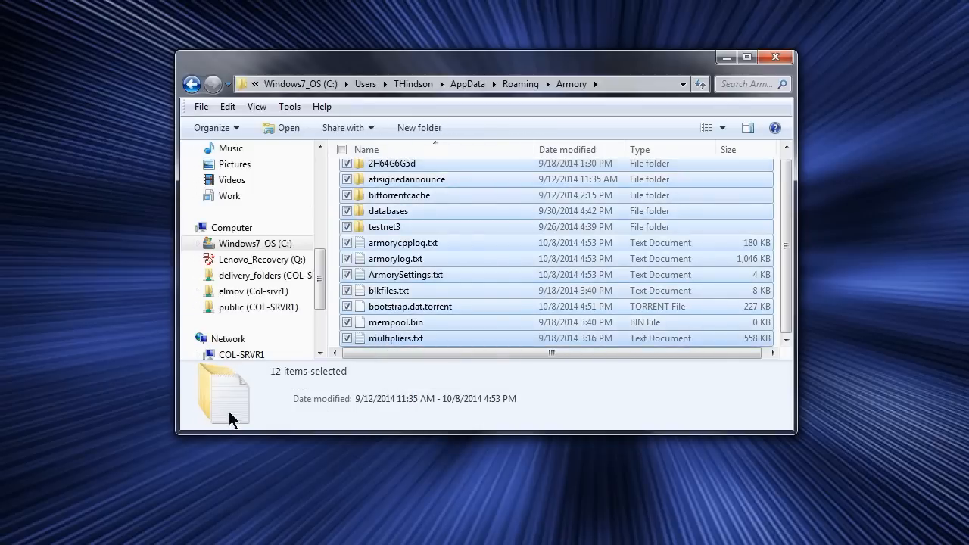
pyautogui.moveTo(255, 433)
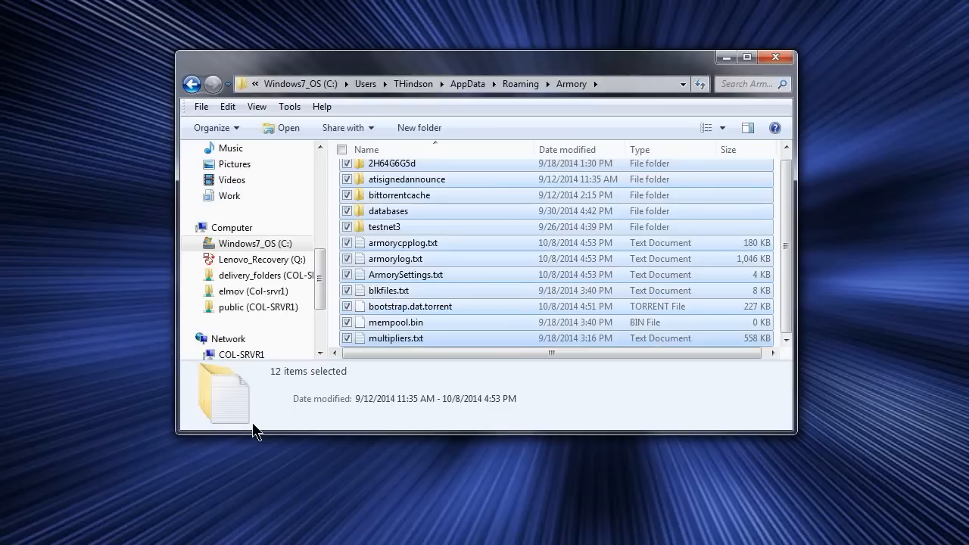
# - Locate the Bitcoin Armory launcher under Start > All Programs > Armory and show its options
pyautogui.click(15, 538)
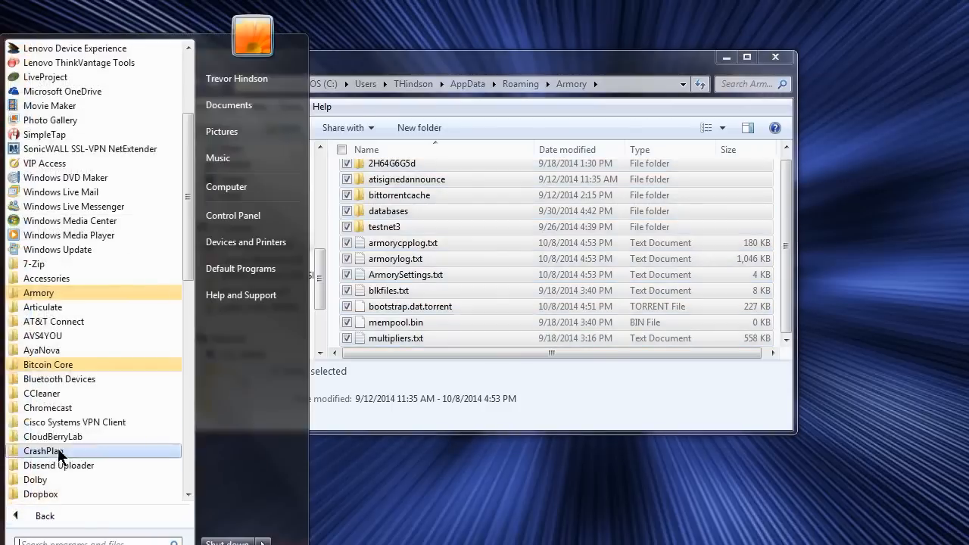
pyautogui.click(39, 293)
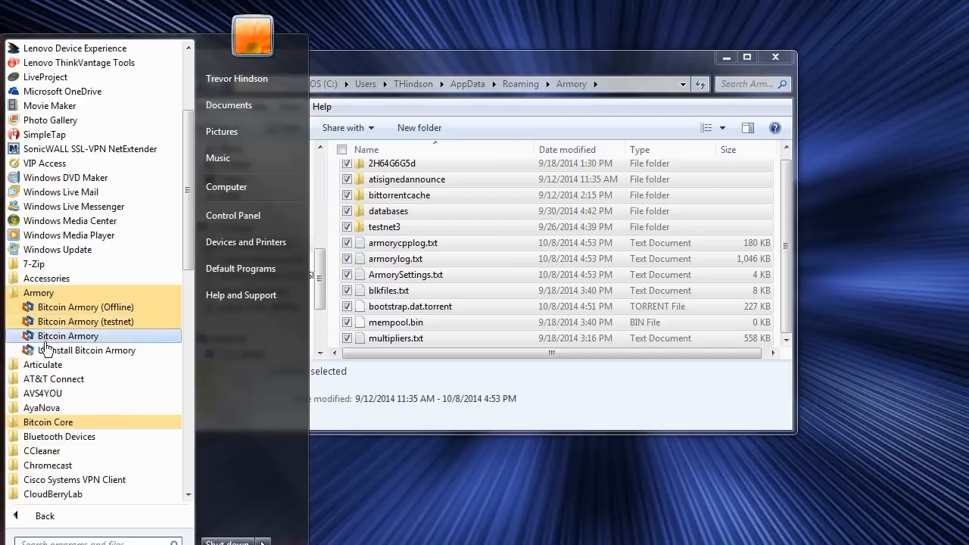
pyautogui.rightClick(67, 336)
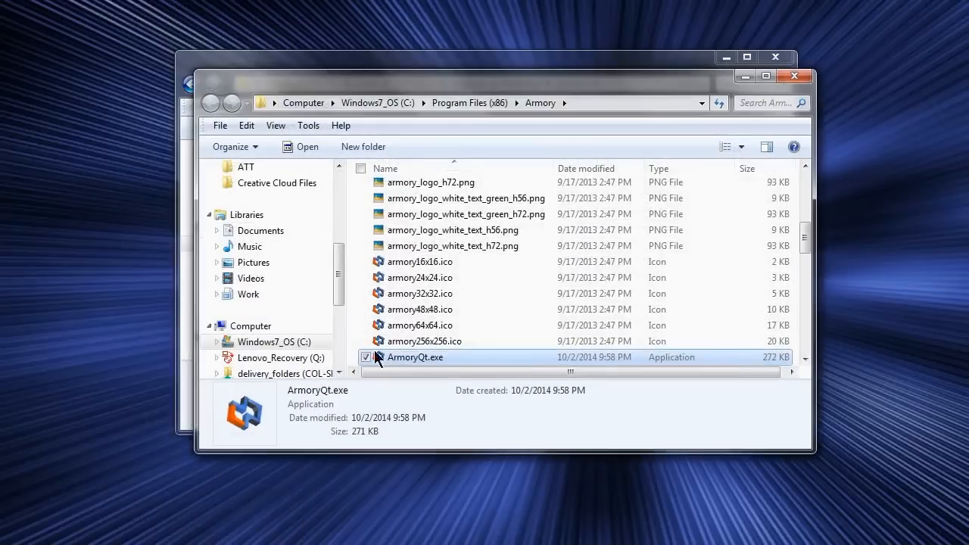
# - Create a desktop shortcut to ArmoryQt.exe and bring up the shortcut's properties
pyautogui.rightClick(415, 358)
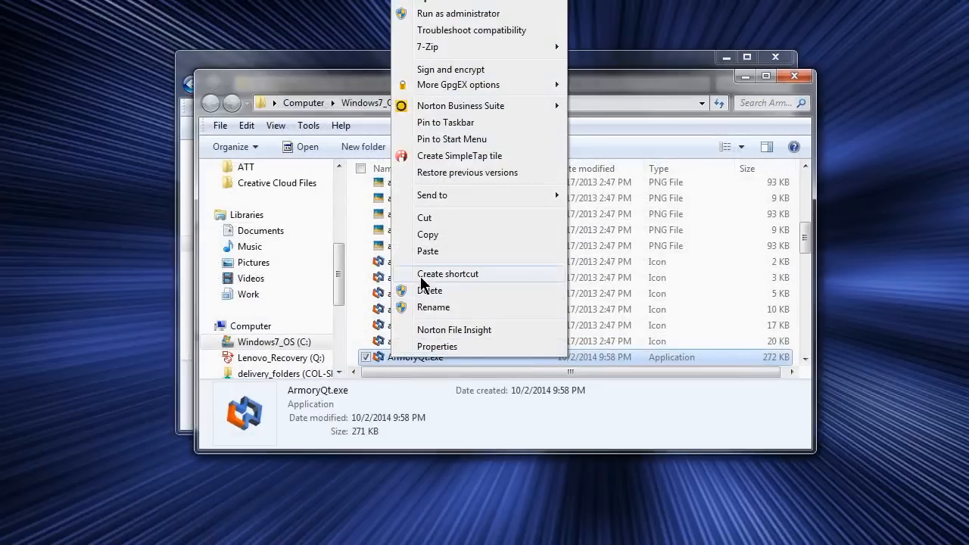
pyautogui.click(448, 273)
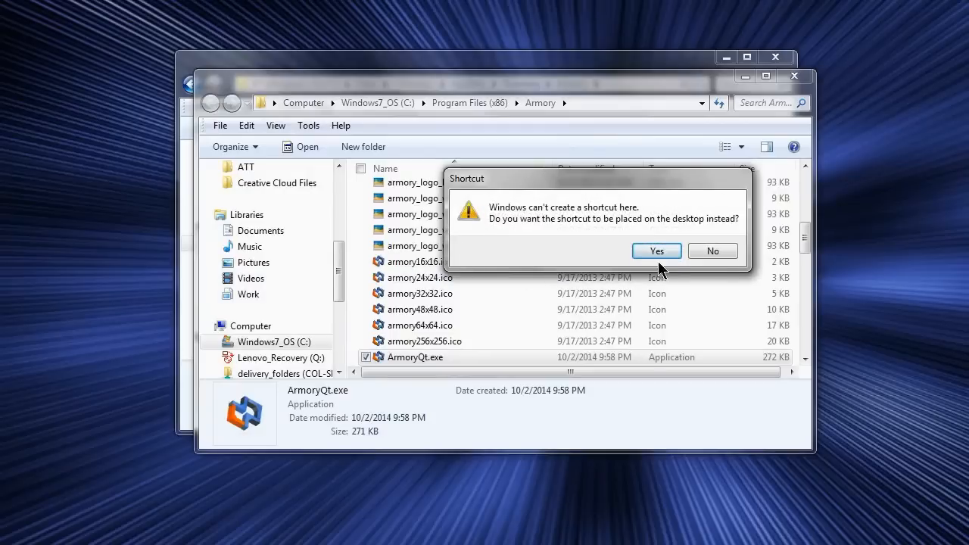
pyautogui.click(656, 251)
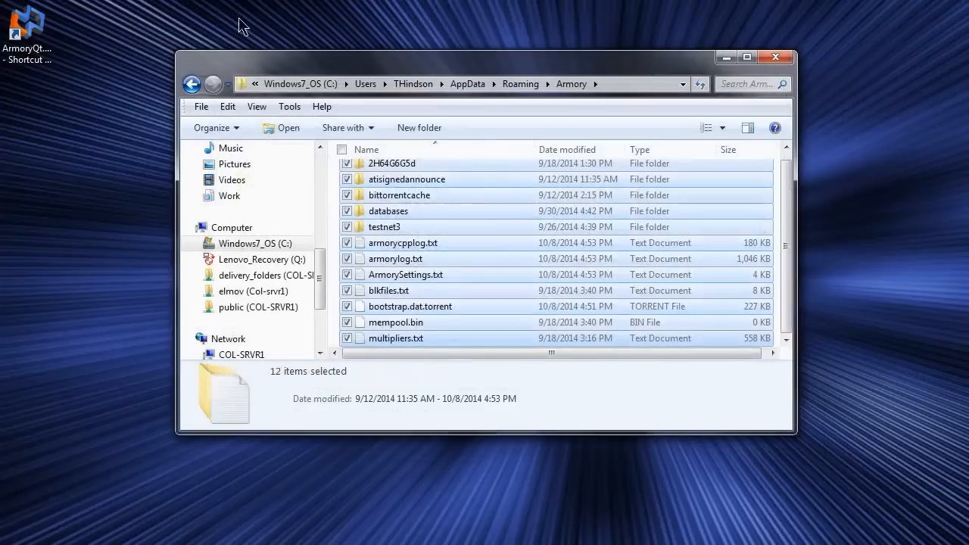
pyautogui.rightClick(27, 27)
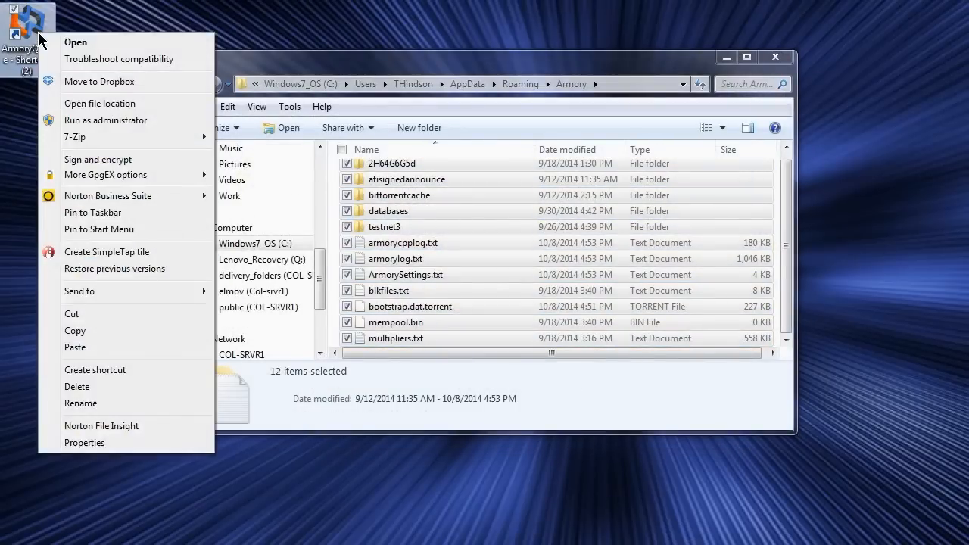
pyautogui.click(83, 442)
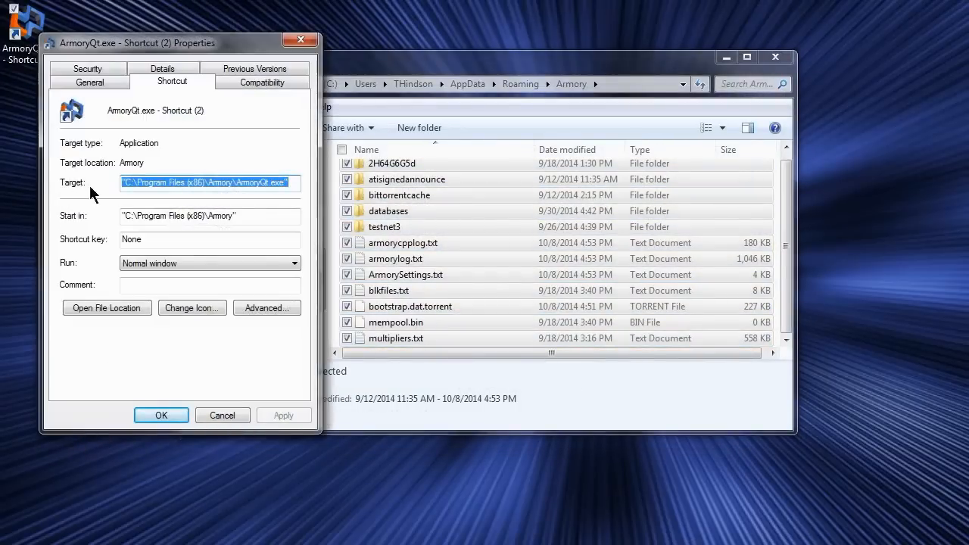
pyautogui.moveTo(74, 195)
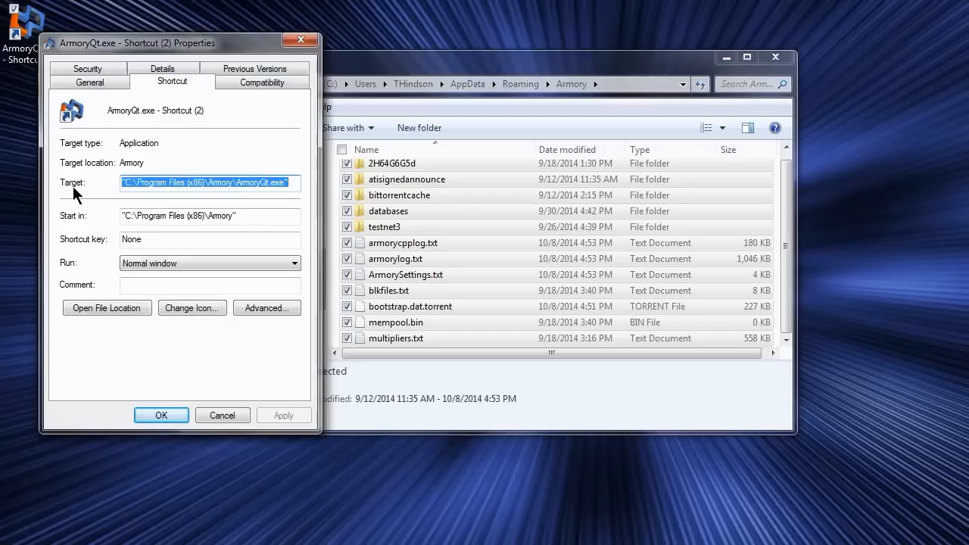
# - Place the cursor at the end of the shortcut's Target field to append --datadir under c:\new
pyautogui.click(291, 182)
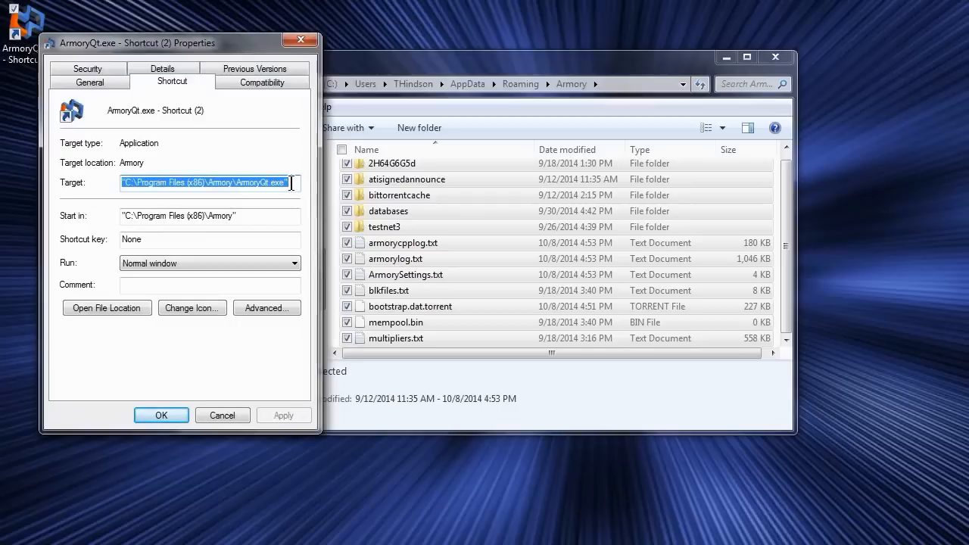
pyautogui.click(293, 356)
pyautogui.write(' --datadir="c:\\new')
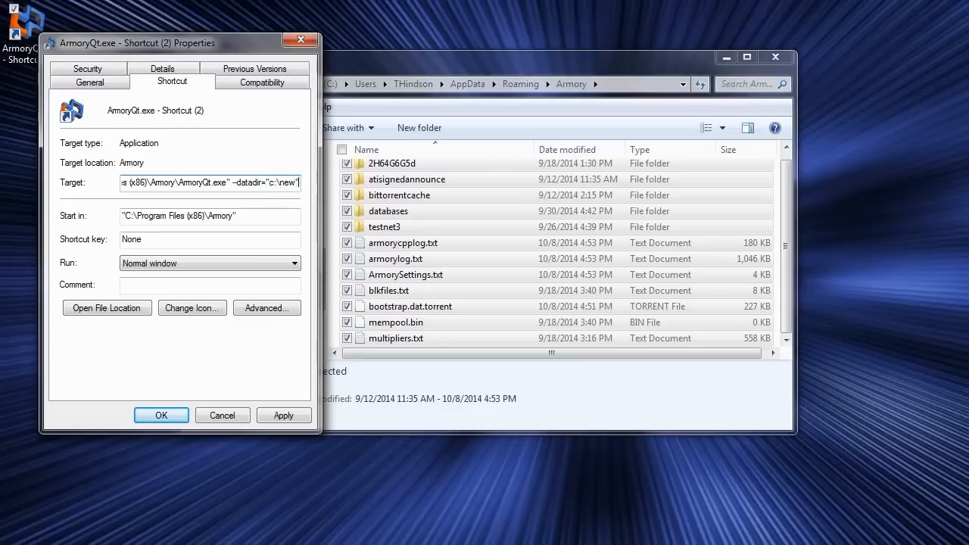
pyautogui.moveTo(287, 159)
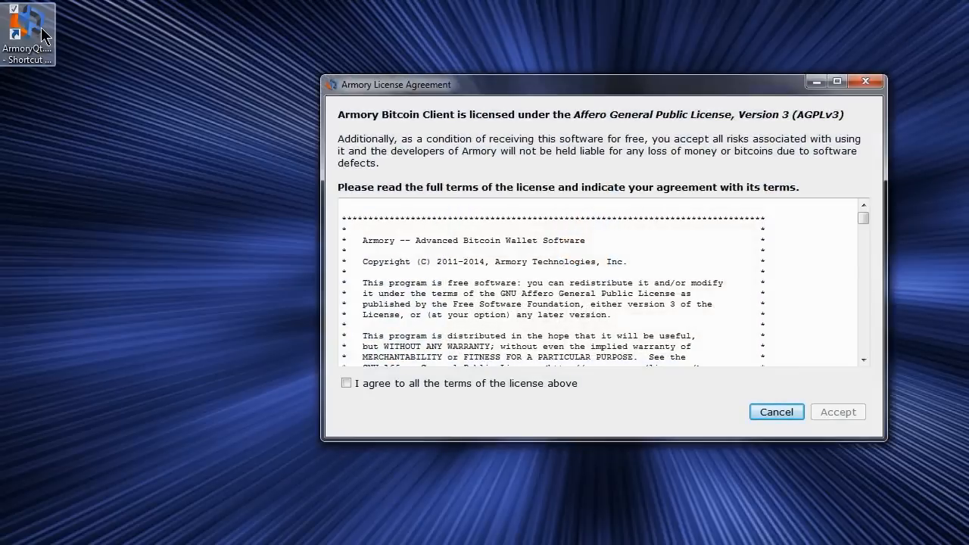
# - Agree to the Armory license terms after launching from the new shortcut
pyautogui.click(345, 383)
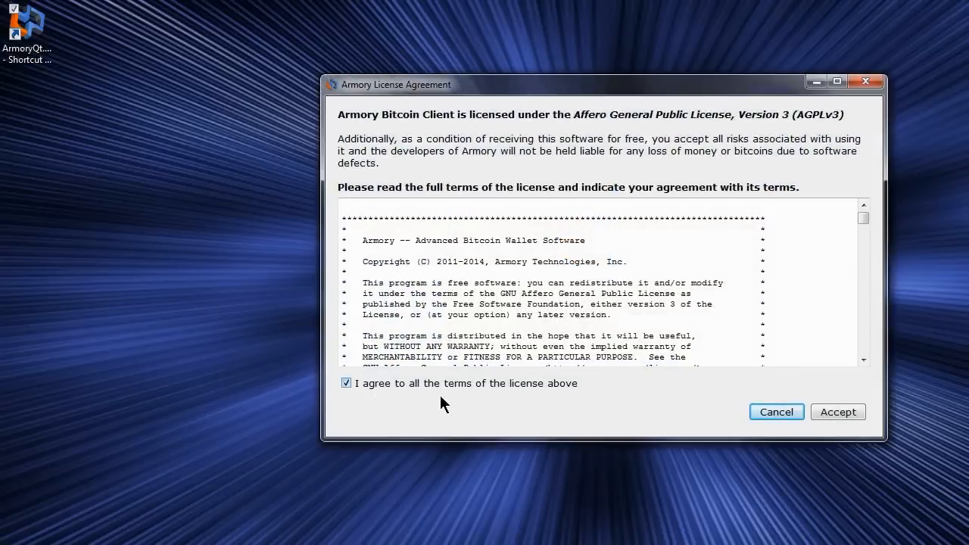